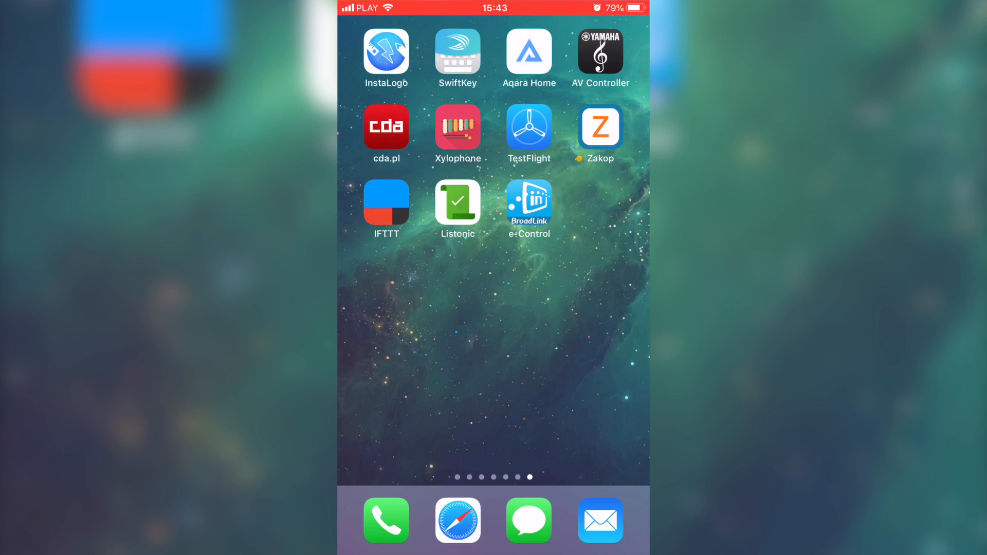
Launch e-Control, cancel an Add device attempt, and bring up the add menu on the Control home.
{"action": "left_click", "coordinate": [529, 201]}
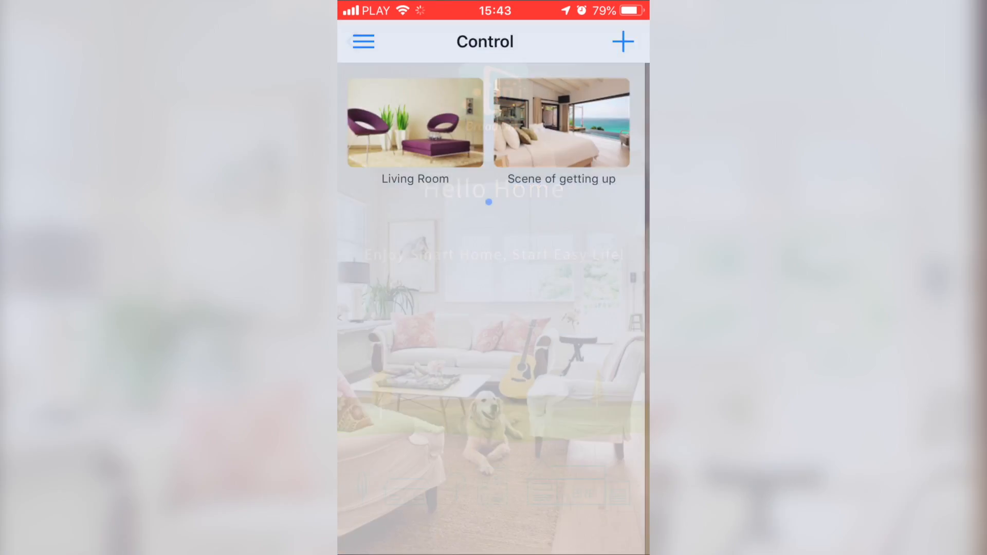
{"action": "left_click", "coordinate": [623, 42]}
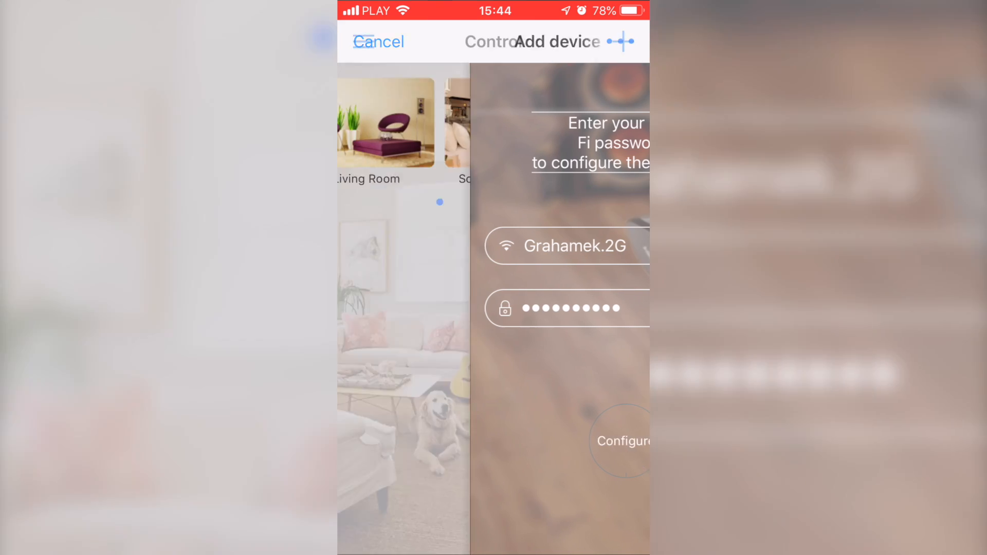
{"action": "left_click", "coordinate": [378, 41]}
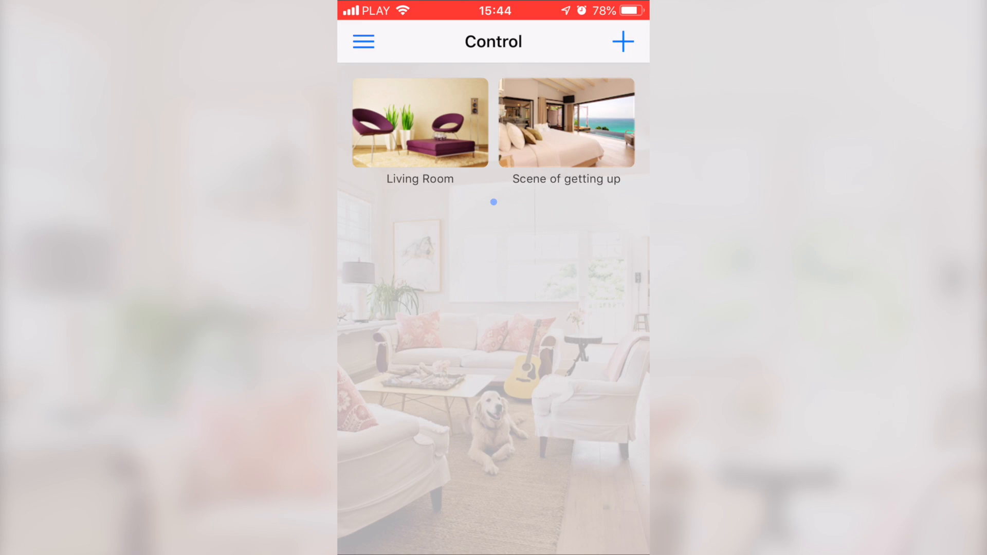
{"action": "left_click", "coordinate": [623, 42]}
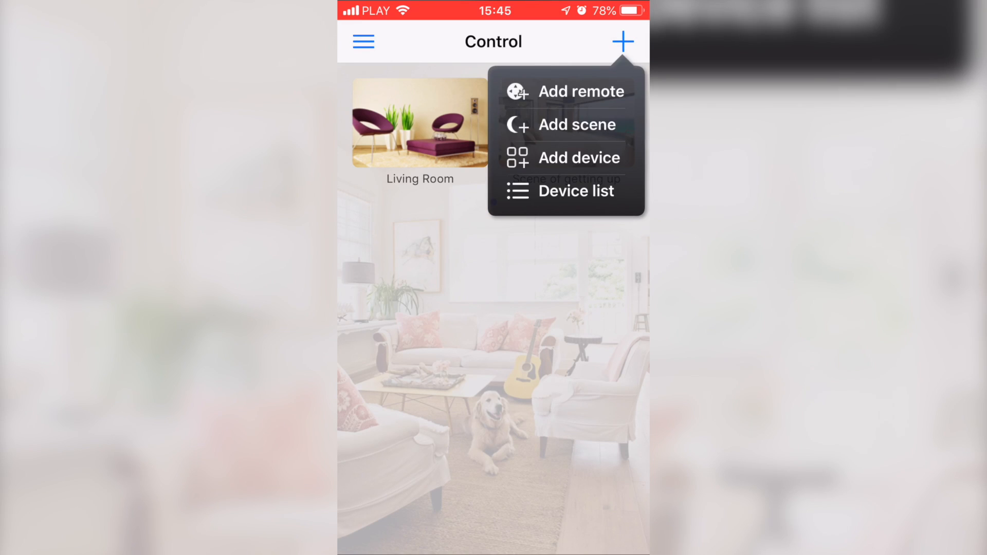
Add a remote of type Light Switch (BroadLink), model TC2, single-gang TC2-1.
{"action": "left_click", "coordinate": [580, 91]}
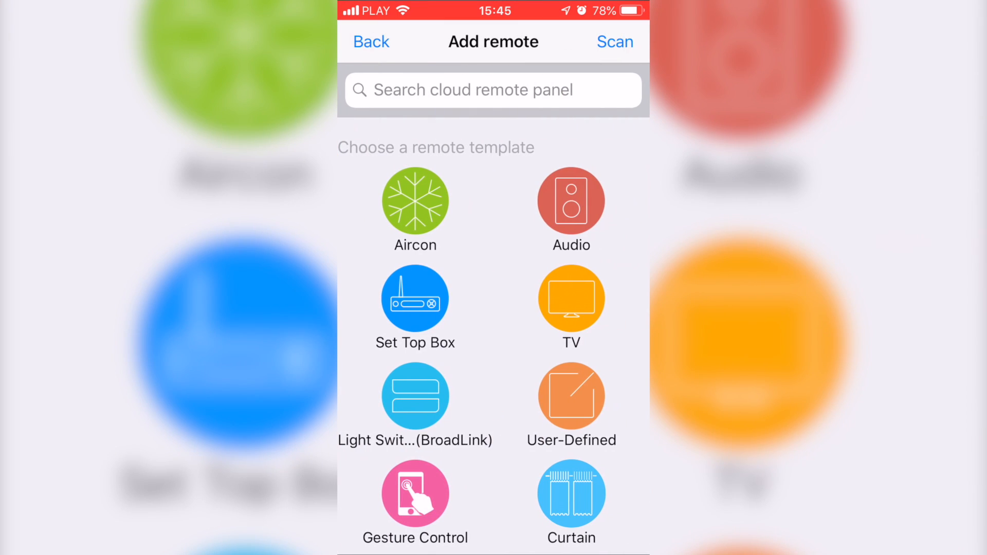
{"action": "scroll", "scroll_direction": "down", "scroll_amount": 3}
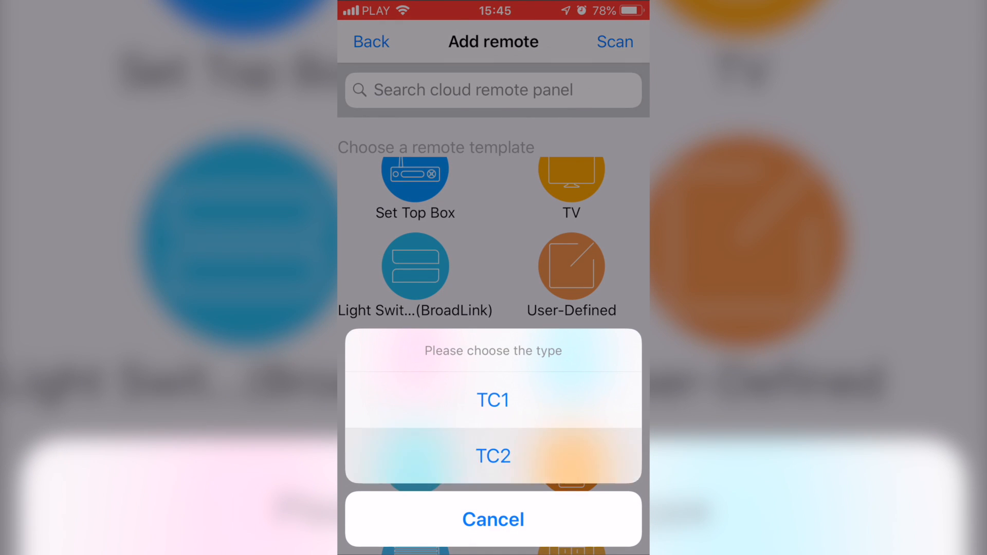
{"action": "left_click", "coordinate": [492, 455]}
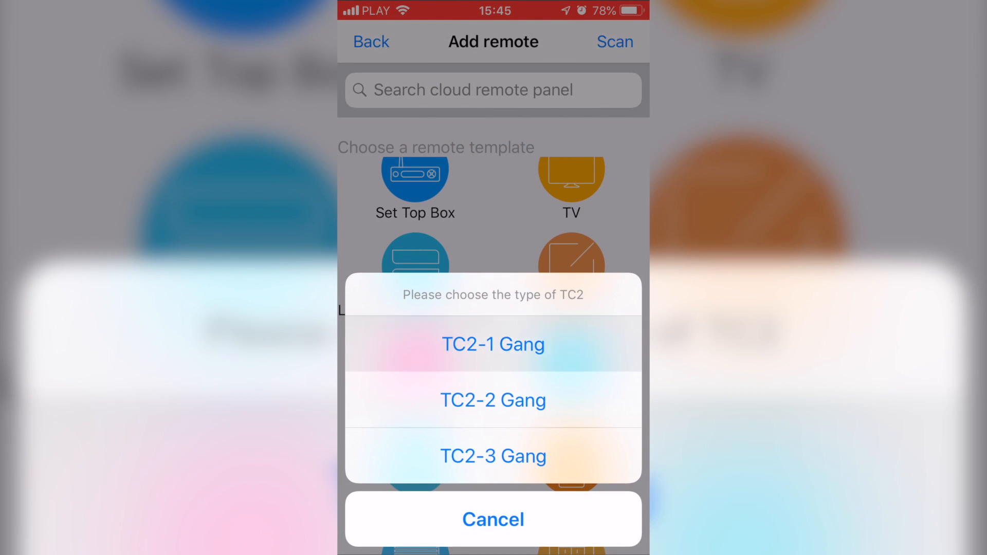
{"action": "left_click", "coordinate": [492, 344]}
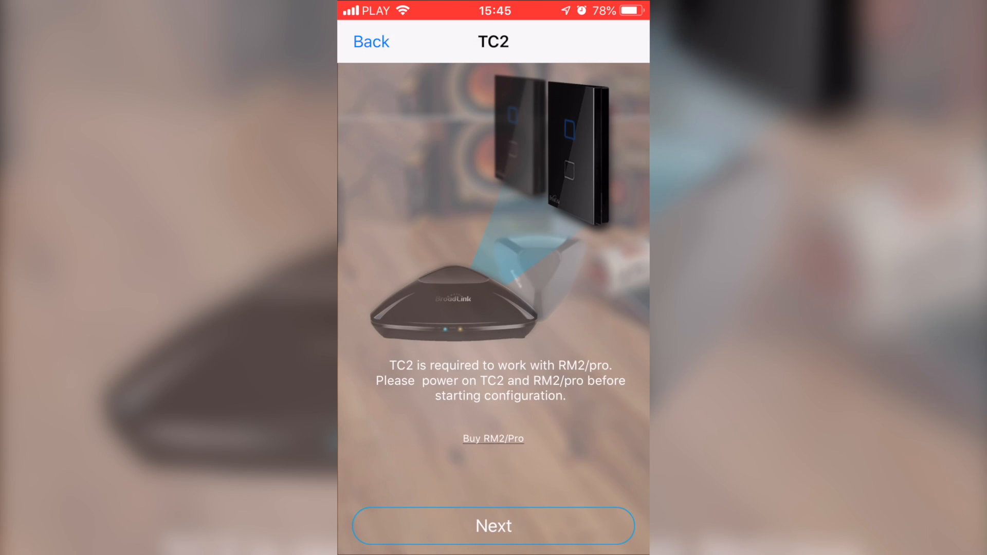
Configure the TC2 switch and confirm pairing so the TC2-1 on/off panel appears.
{"action": "left_click", "coordinate": [492, 526]}
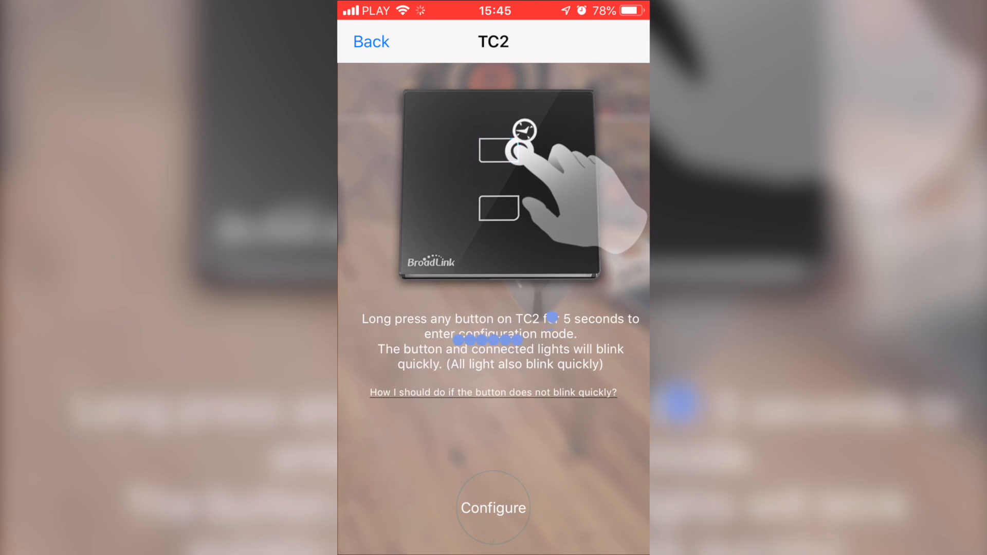
{"action": "left_click", "coordinate": [493, 507]}
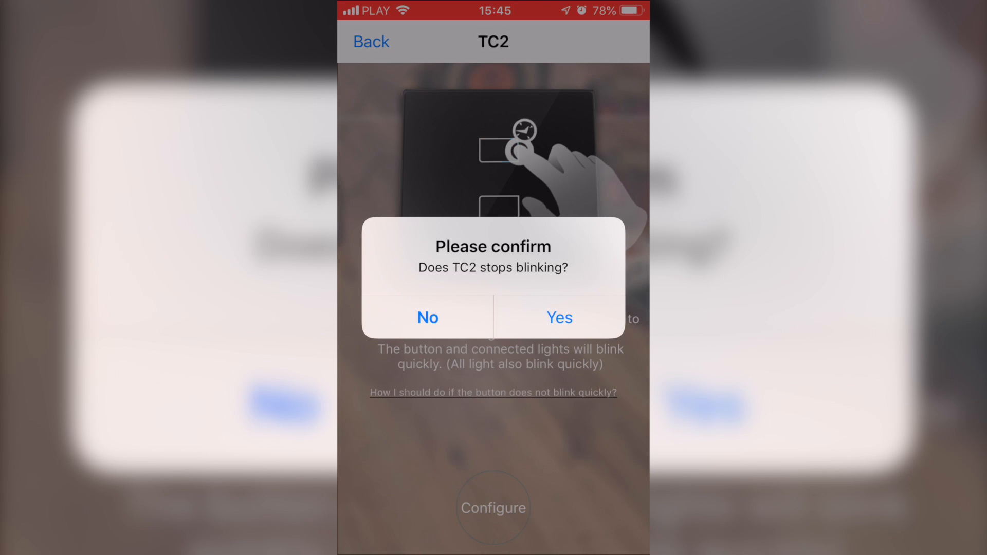
{"action": "left_click", "coordinate": [557, 318]}
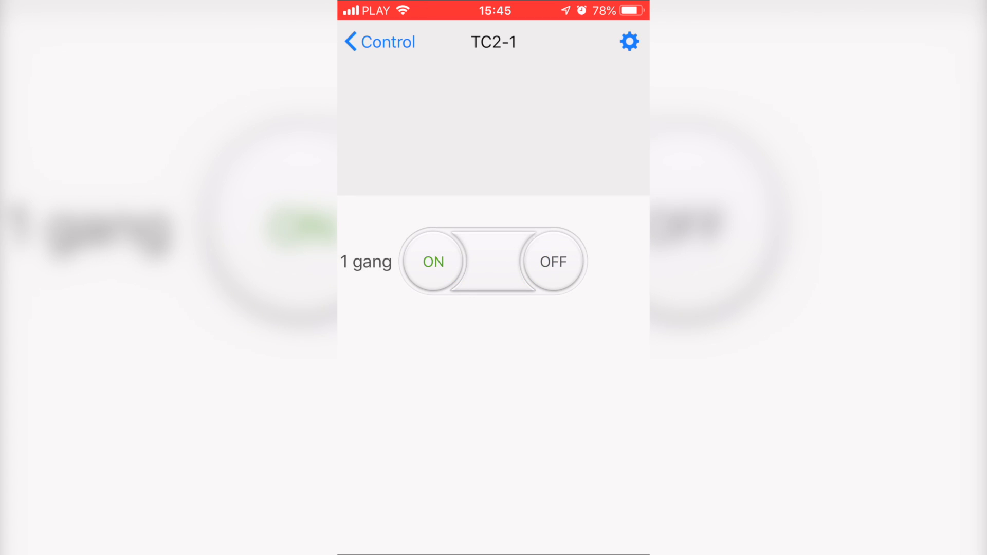
Toggle the TC2-1 light off and on repeatedly, ending with it off.
{"action": "left_click", "coordinate": [552, 261]}
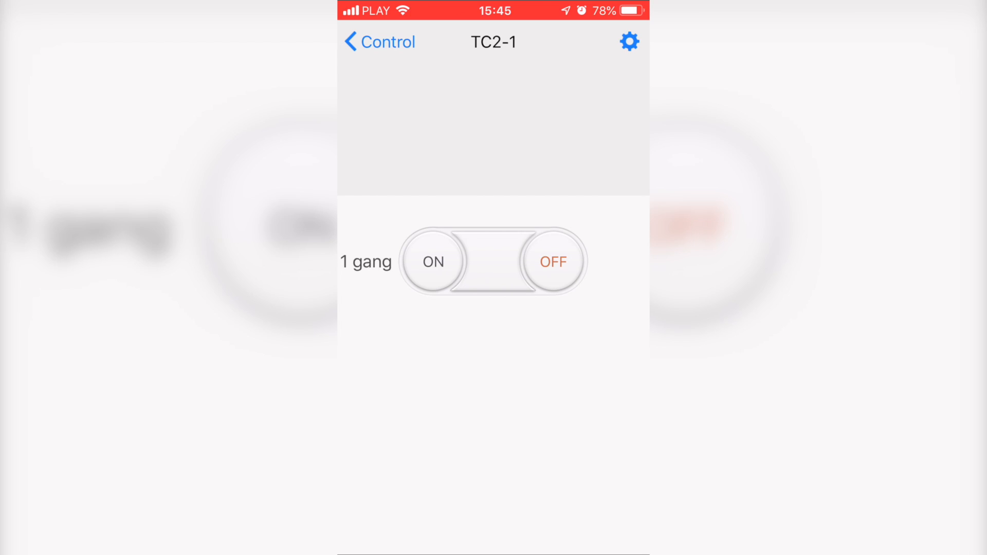
{"action": "left_click", "coordinate": [433, 261]}
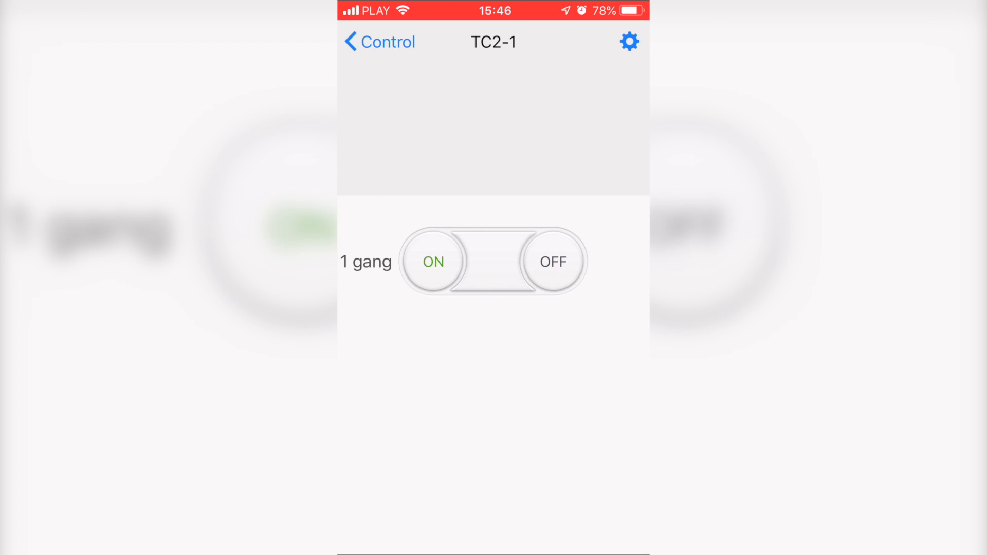
{"action": "left_click", "coordinate": [552, 261]}
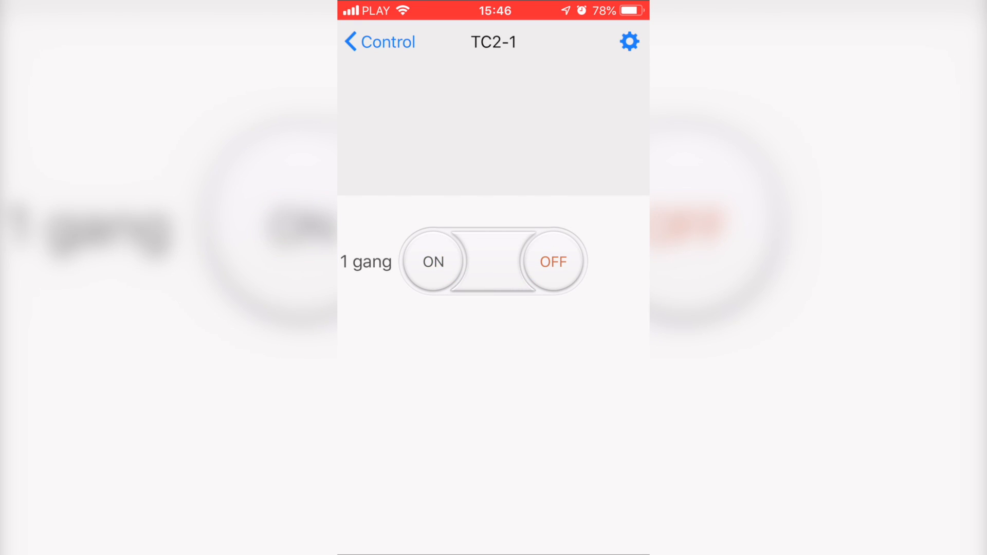
{"action": "left_click", "coordinate": [433, 261]}
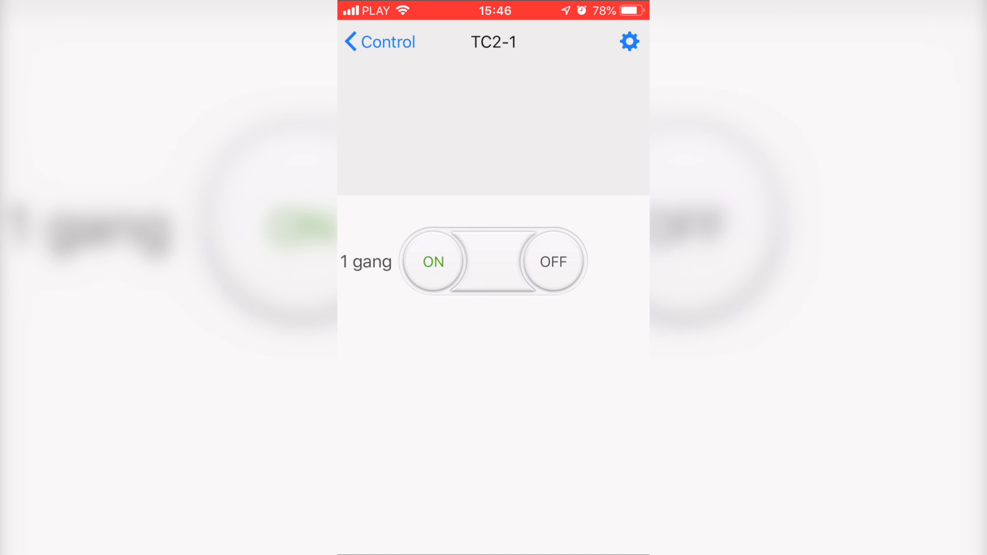
{"action": "left_click", "coordinate": [552, 262]}
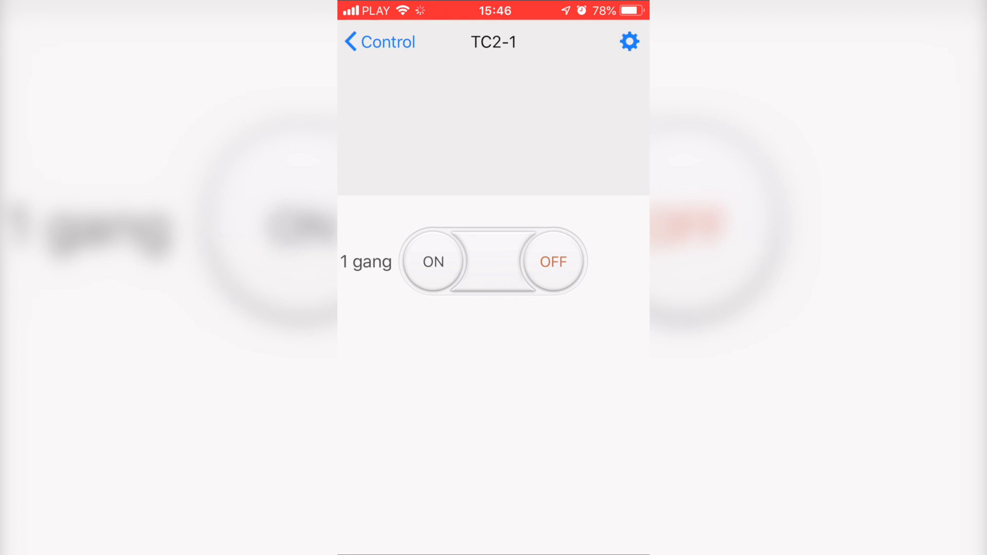
{"action": "left_click", "coordinate": [628, 41]}
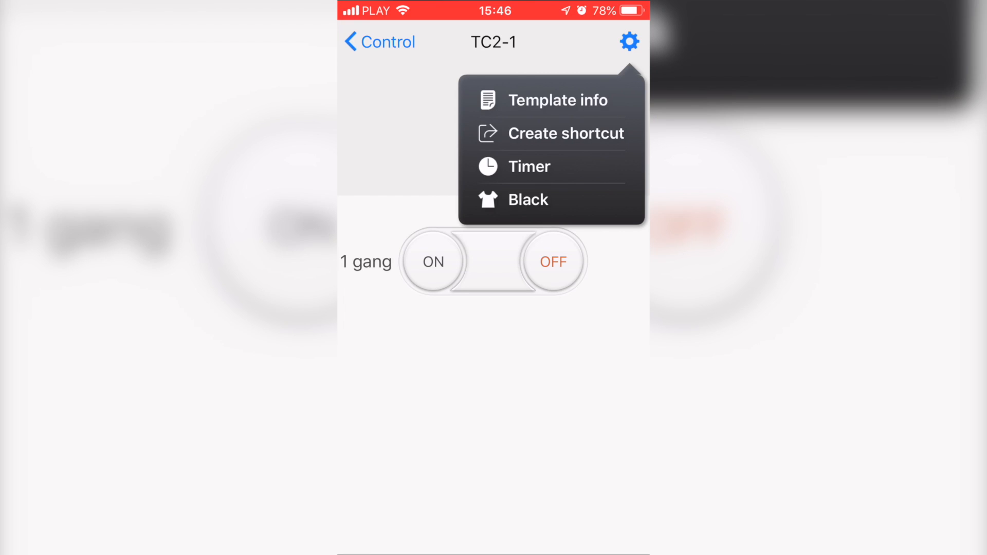
In Template info, rename the remote from TC2-1 to 'Pieczara' and return to its panel.
{"action": "left_click", "coordinate": [557, 100]}
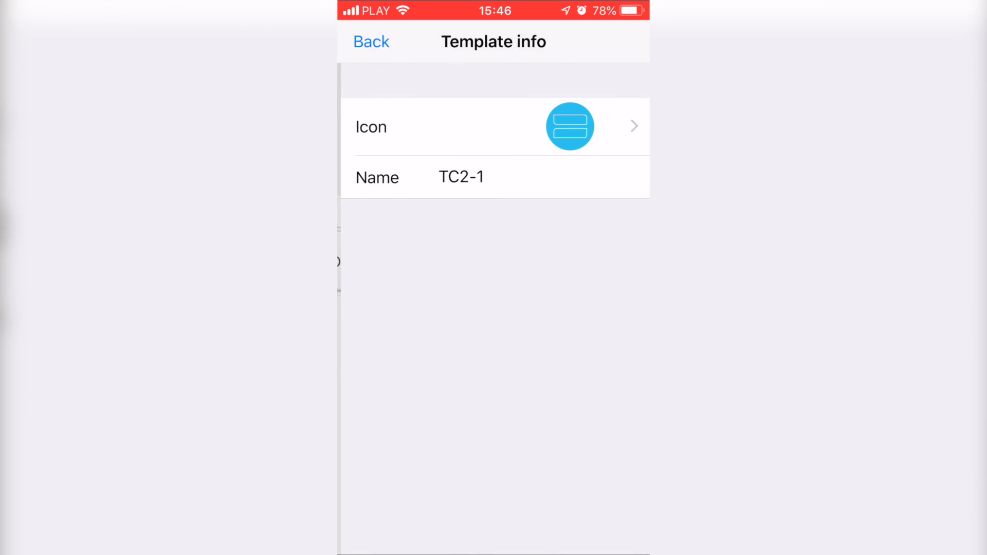
{"action": "left_click", "coordinate": [462, 177]}
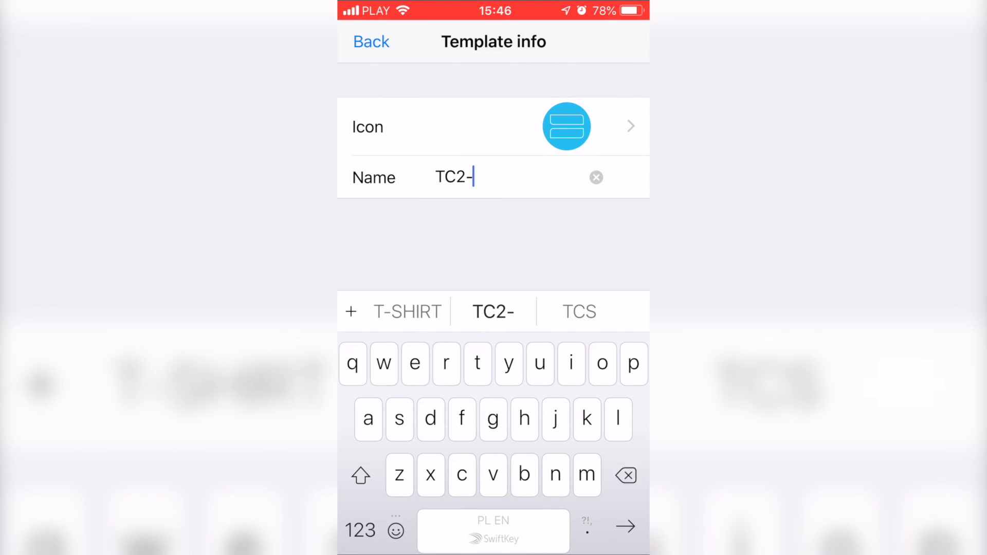
{"action": "type", "text": "Pieczara"}
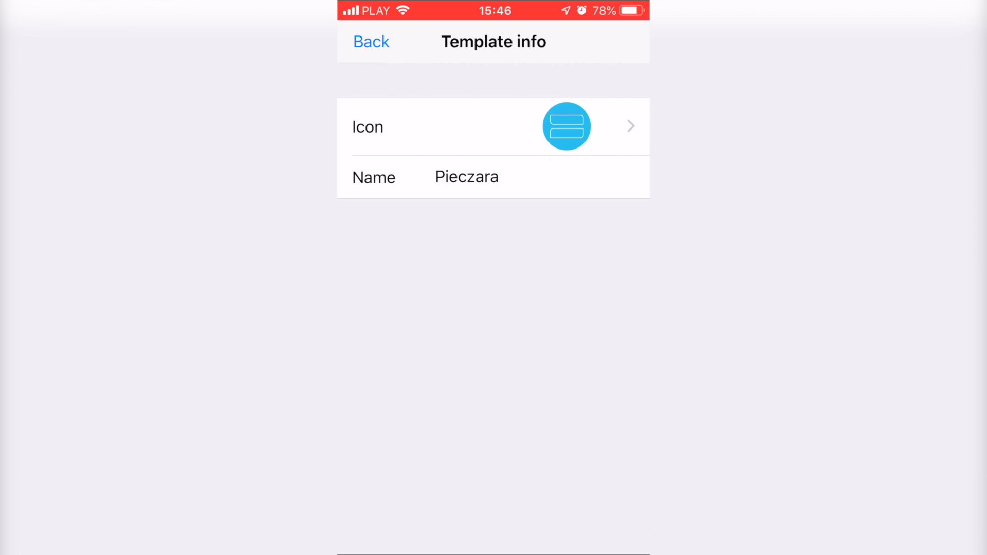
{"action": "left_click", "coordinate": [370, 41]}
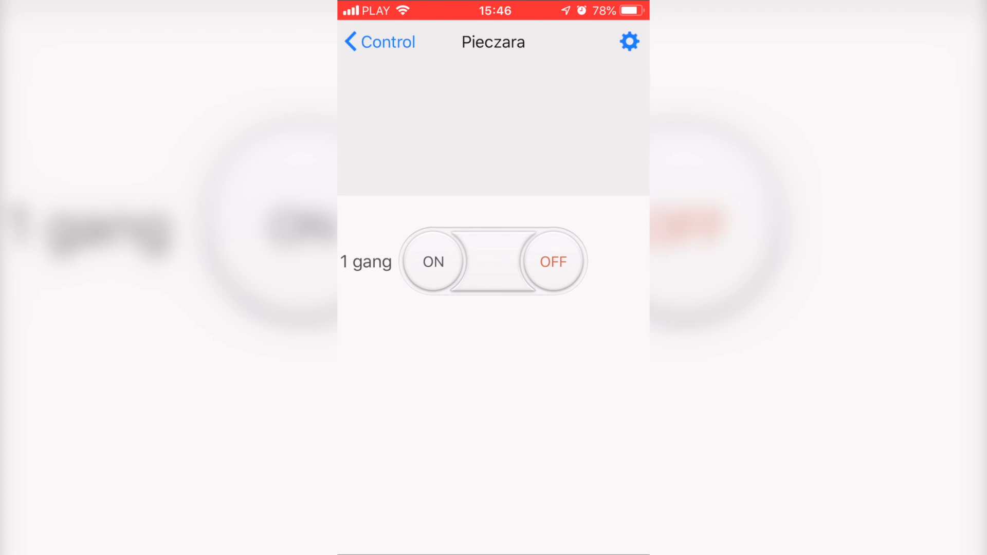